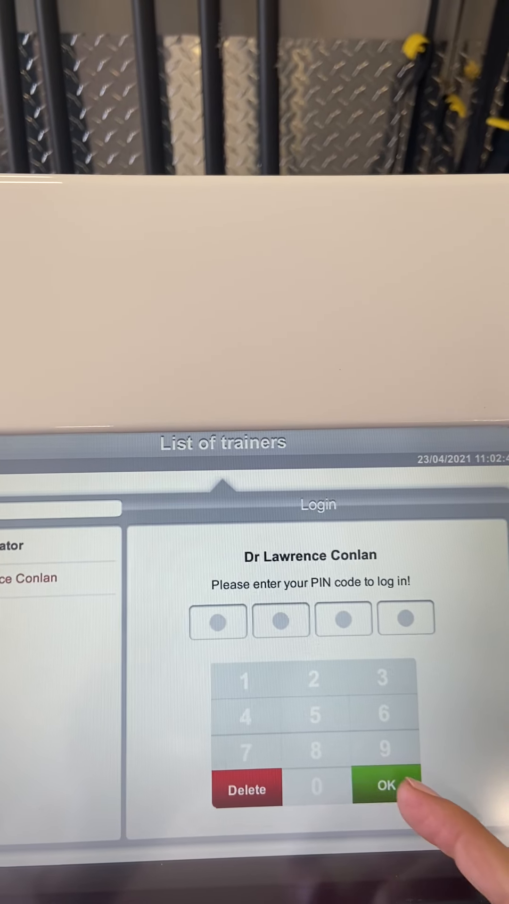
- Submit the trainer PIN to log in and reach the customer list
left_click(386, 786)
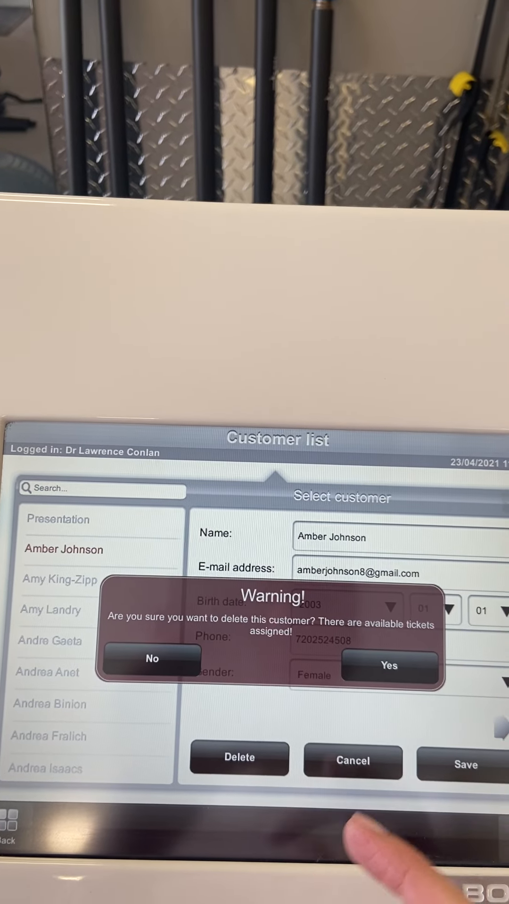
left_click(388, 665)
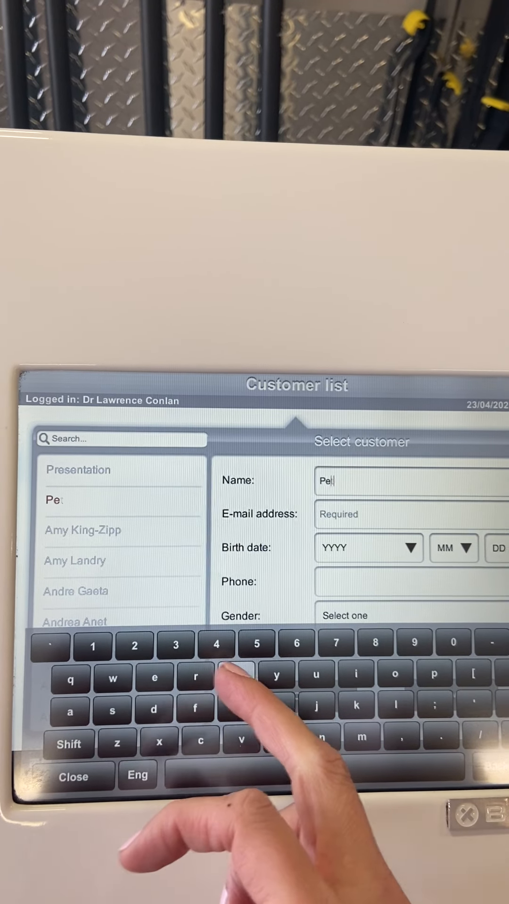
- Enter Peter Pan's name, email address and birth date 2000/01/01, then save him
type("ter")
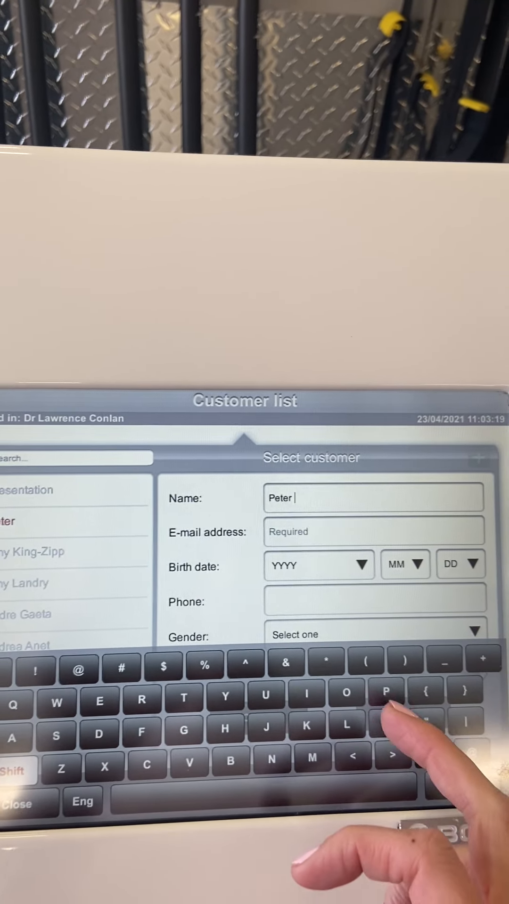
type("Pan")
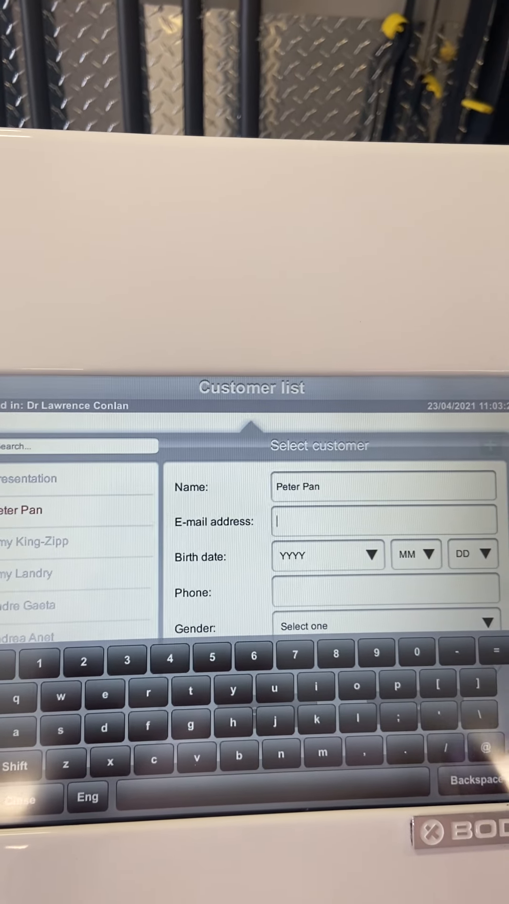
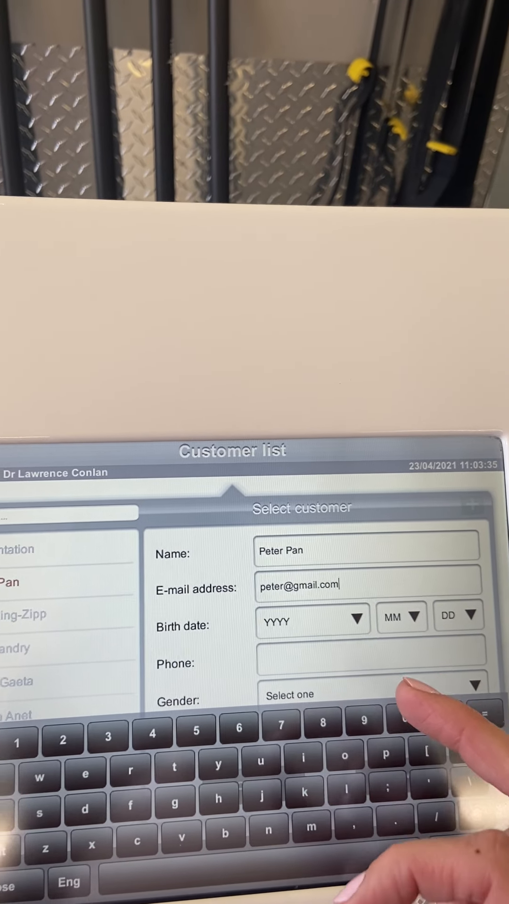
left_click(372, 666)
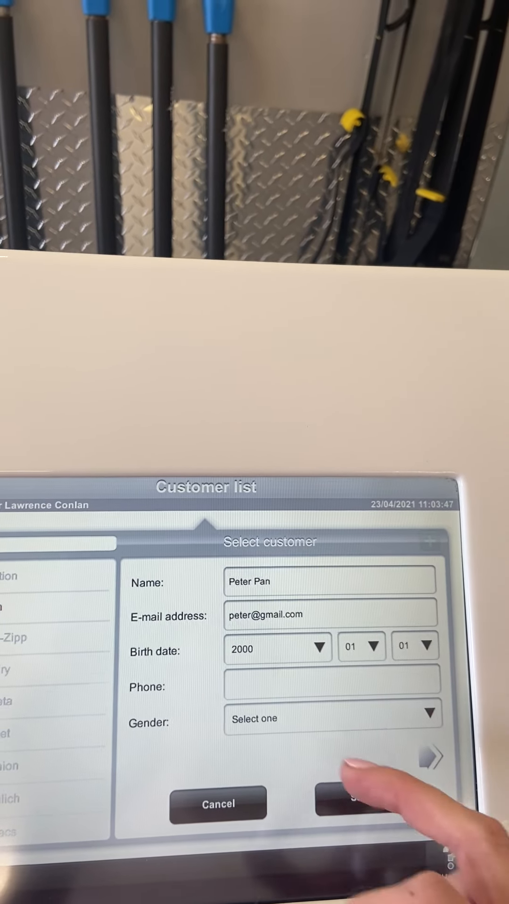
left_click(358, 803)
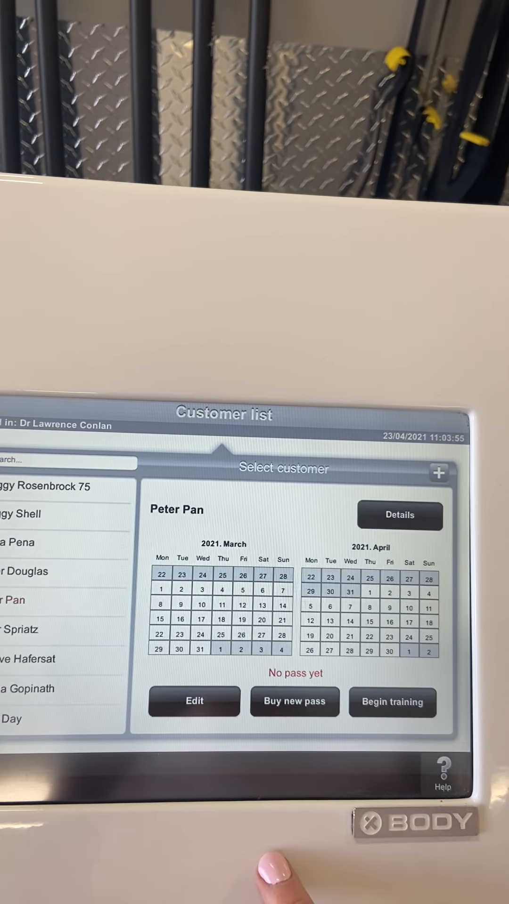
- Buy a Lifetime Pass for Peter Pan and confirm the purchase
left_click(293, 702)
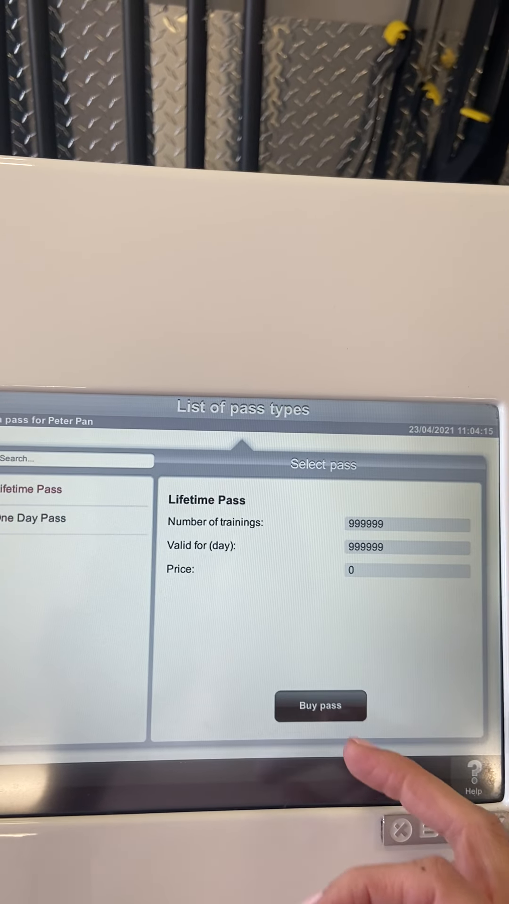
left_click(319, 705)
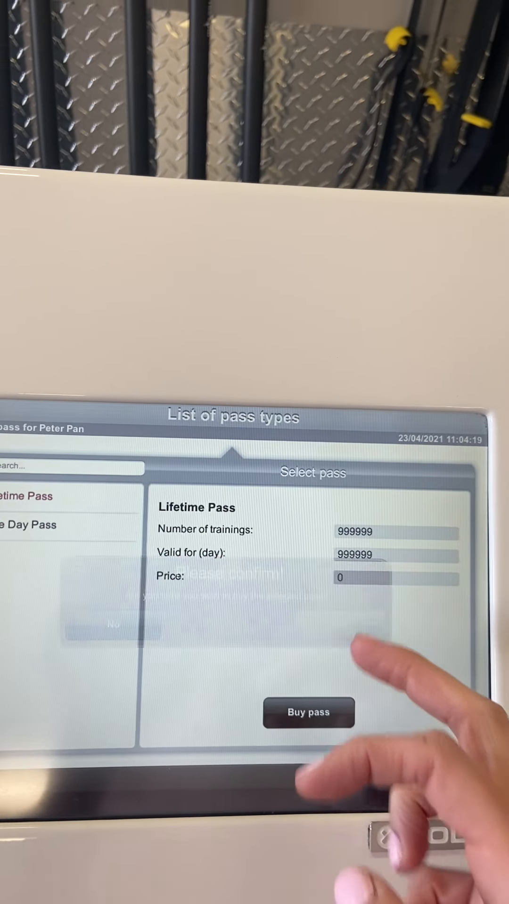
left_click(308, 713)
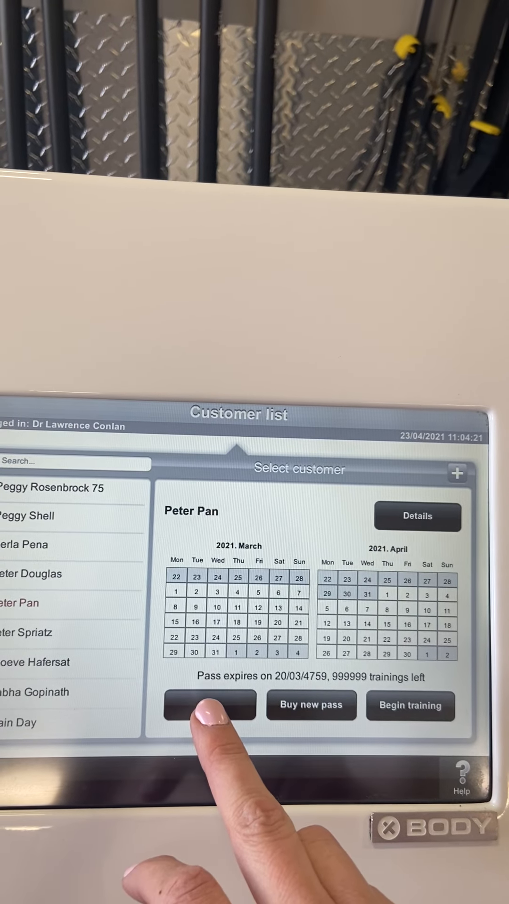
left_click(208, 706)
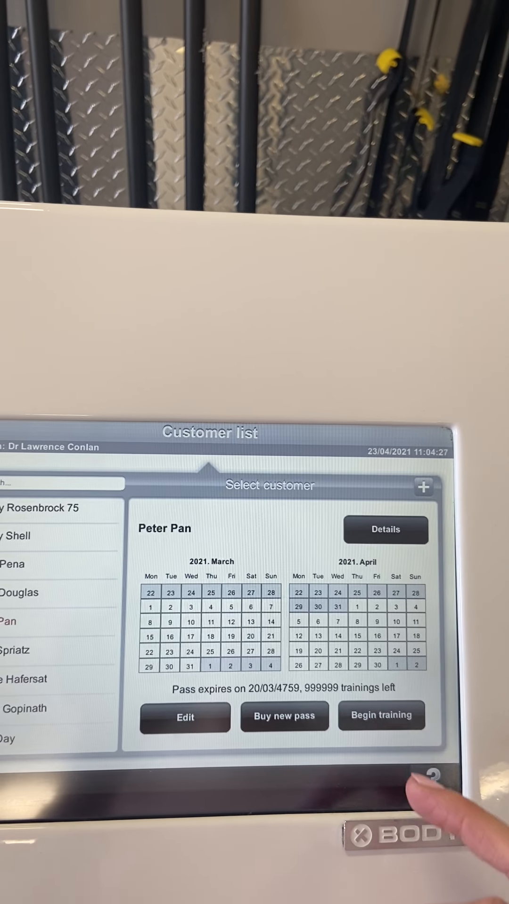
- Begin training for Peter Pan, then go back to the customer list
left_click(380, 715)
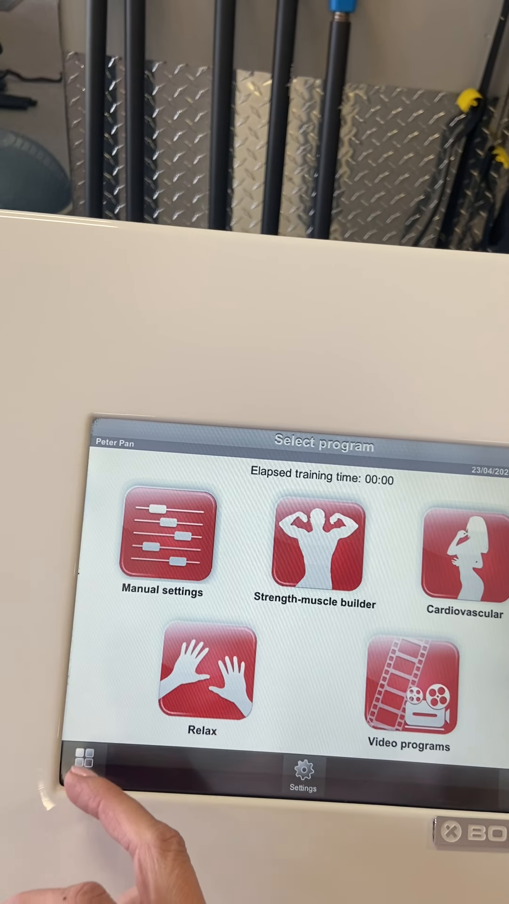
left_click(85, 755)
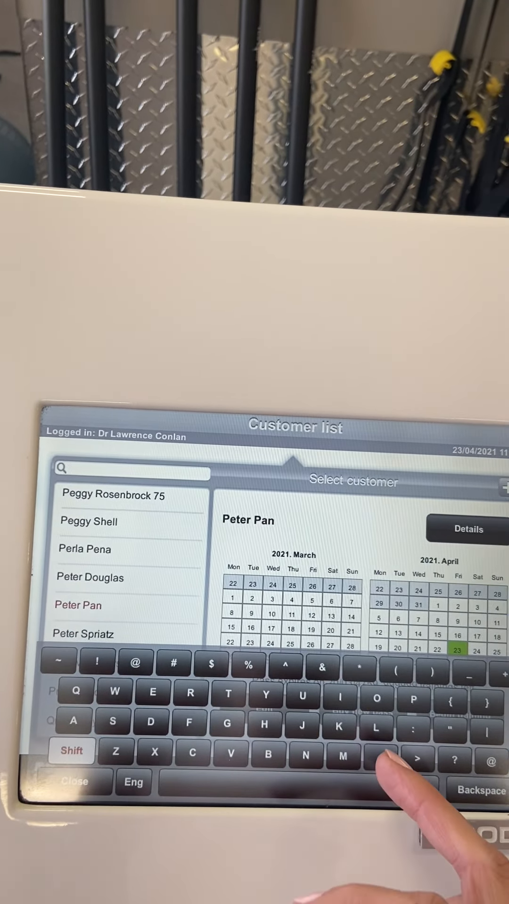
type("La")
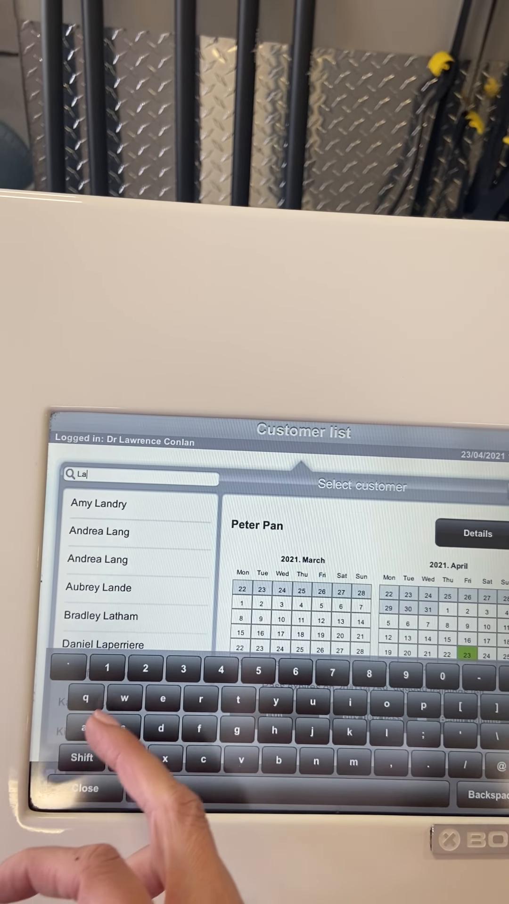
type("wr")
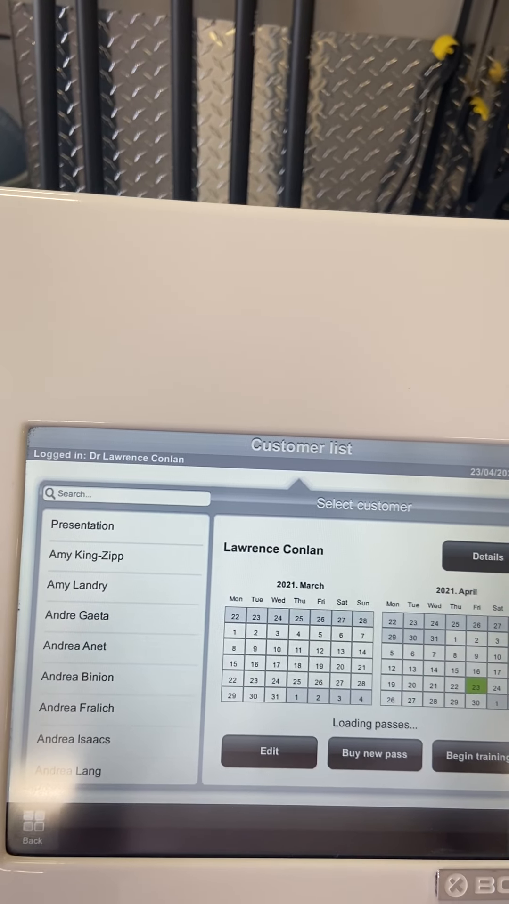
scroll("down", 3)
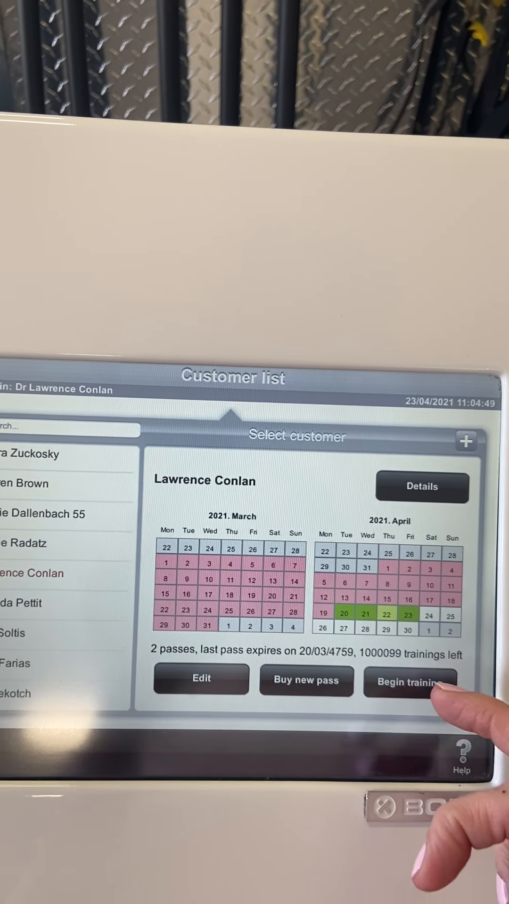
left_click(407, 681)
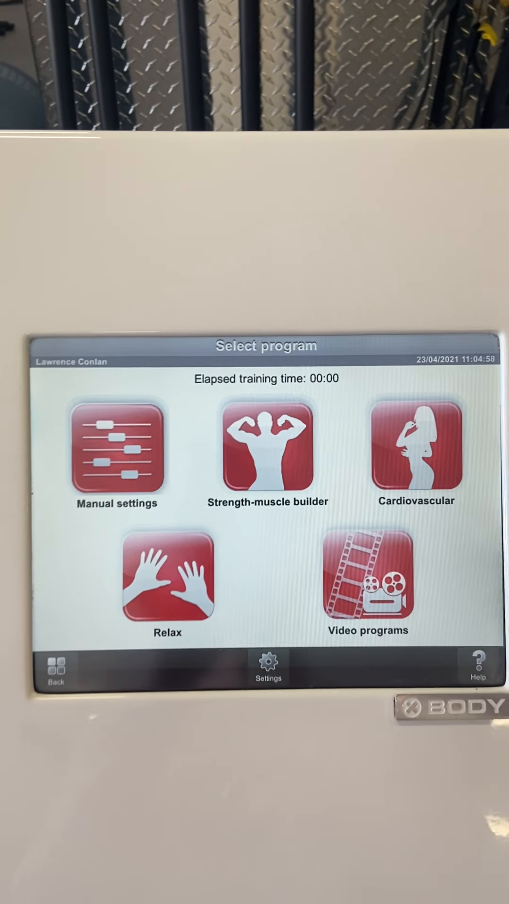
- Open Strength-muscle builder, leave the training, and request device shutdown
left_click(266, 447)
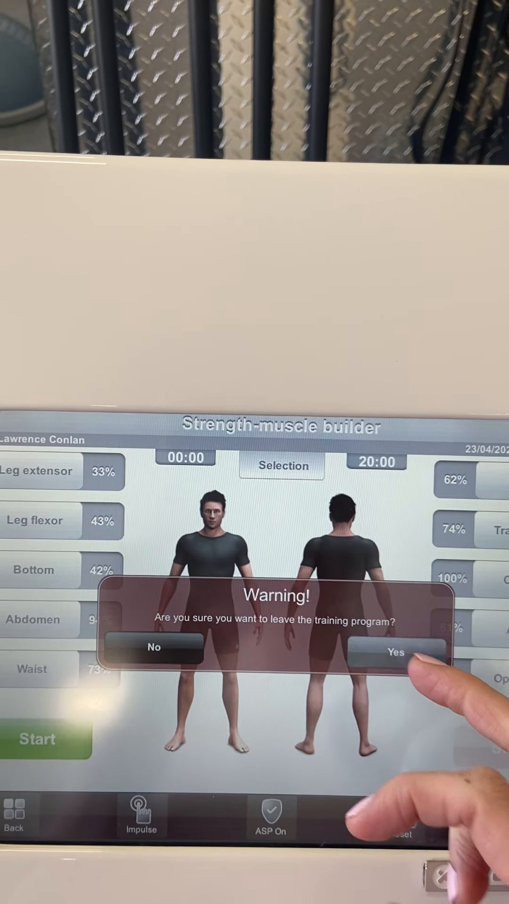
left_click(394, 652)
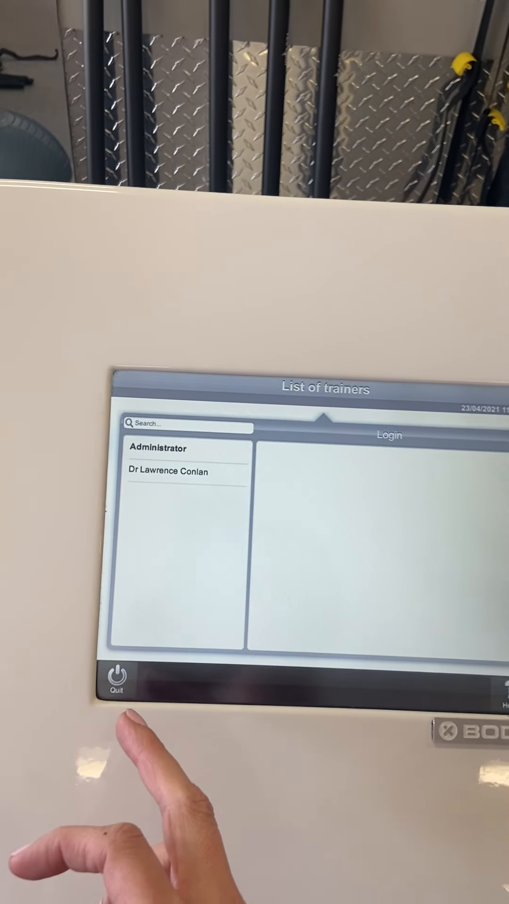
left_click(117, 681)
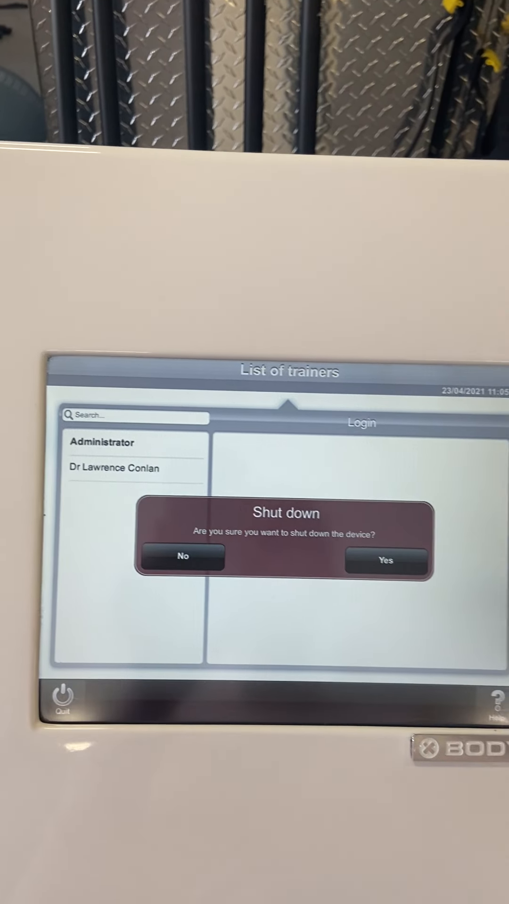